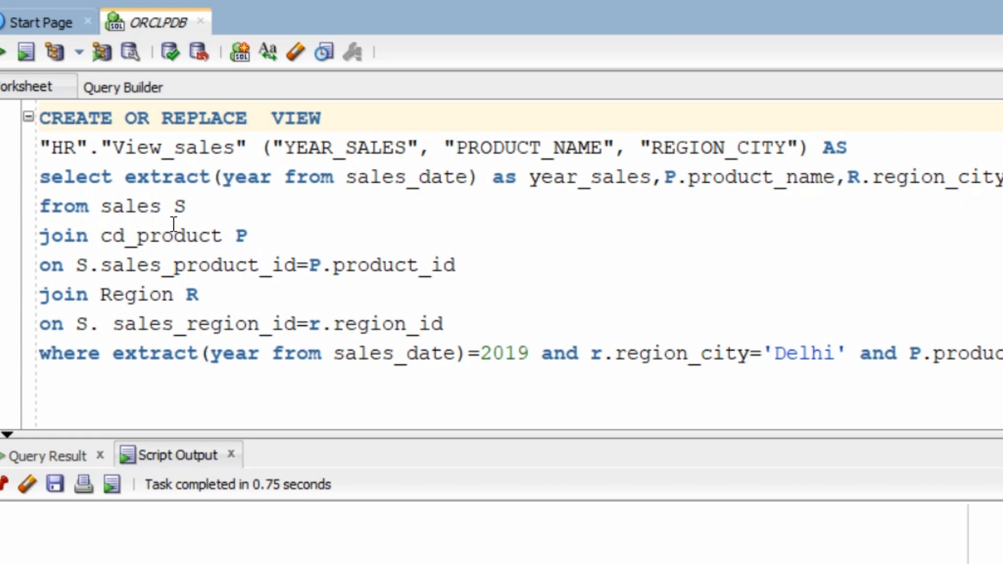
pyautogui.moveTo(276, 248)
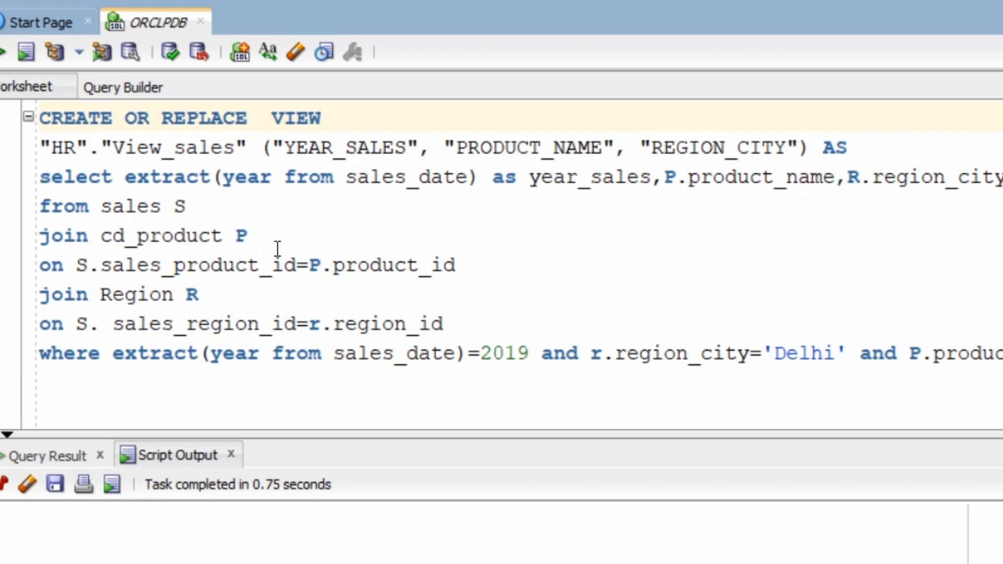
pyautogui.moveTo(901, 371)
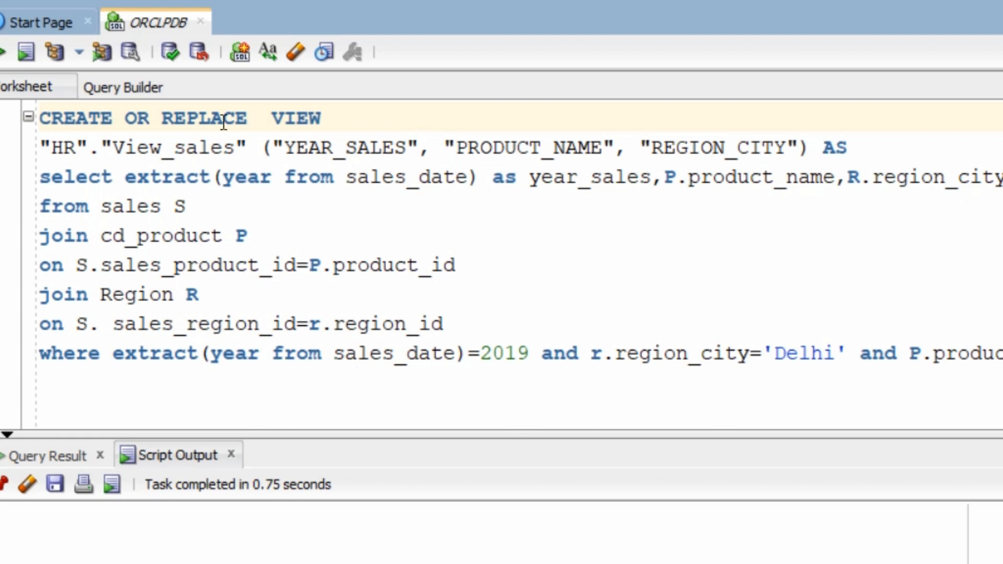
pyautogui.moveTo(84, 235)
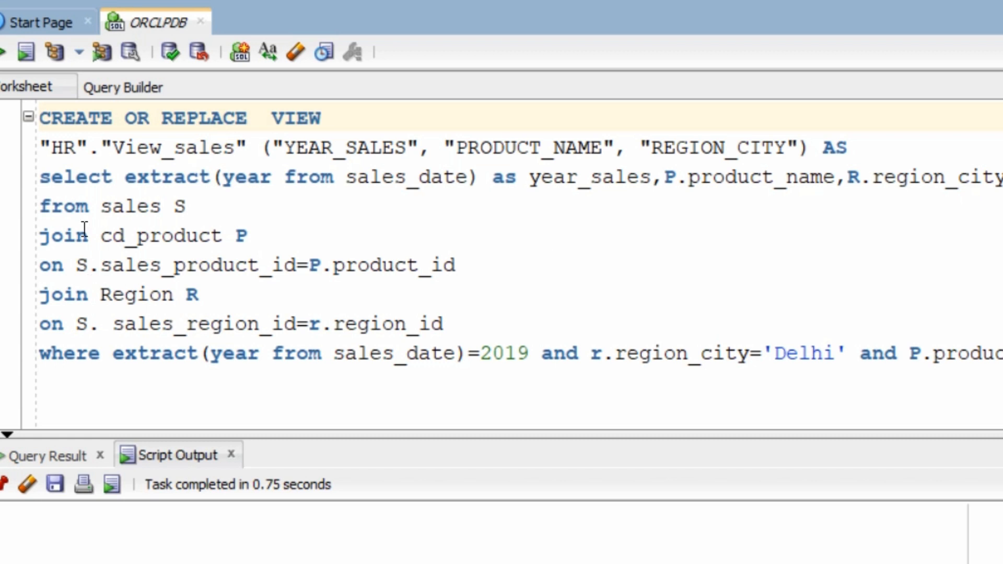